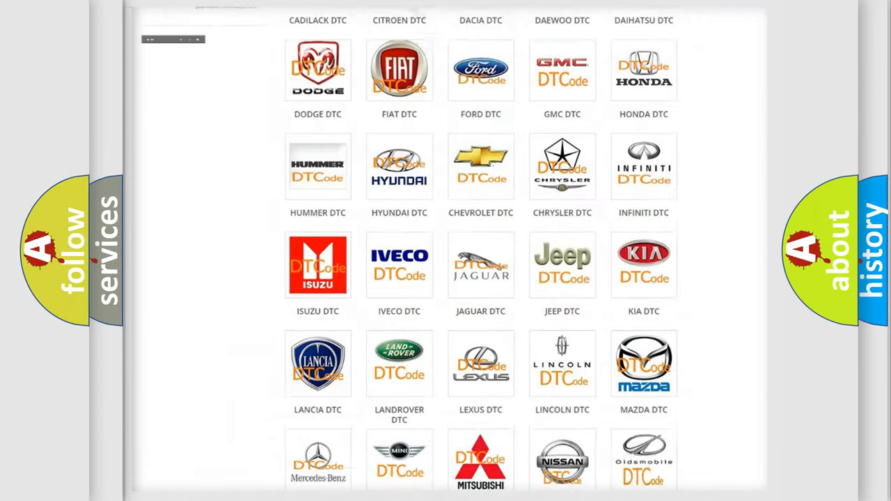
Step: Open the Dodge DTC listing from the brand grid and review codes from B000111 to the C-series
{"action": "scroll", "scroll_direction": "up", "scroll_amount": 3}
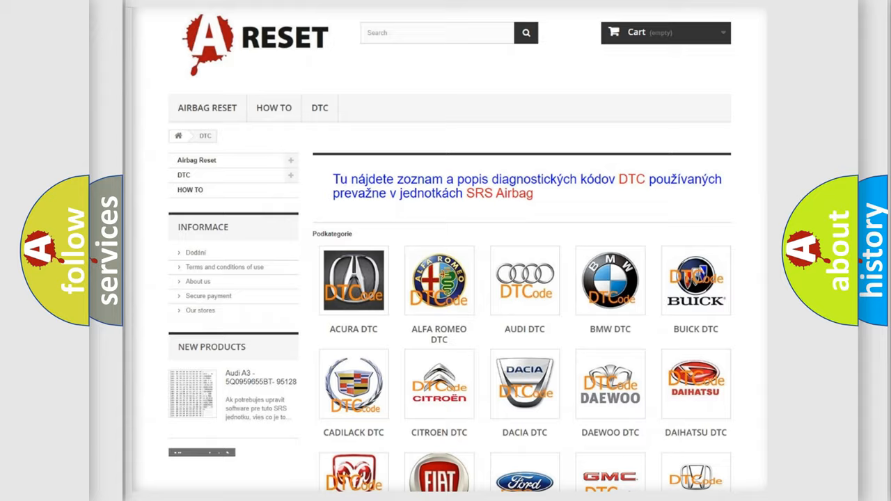
{"action": "scroll", "scroll_direction": "down", "scroll_amount": 3}
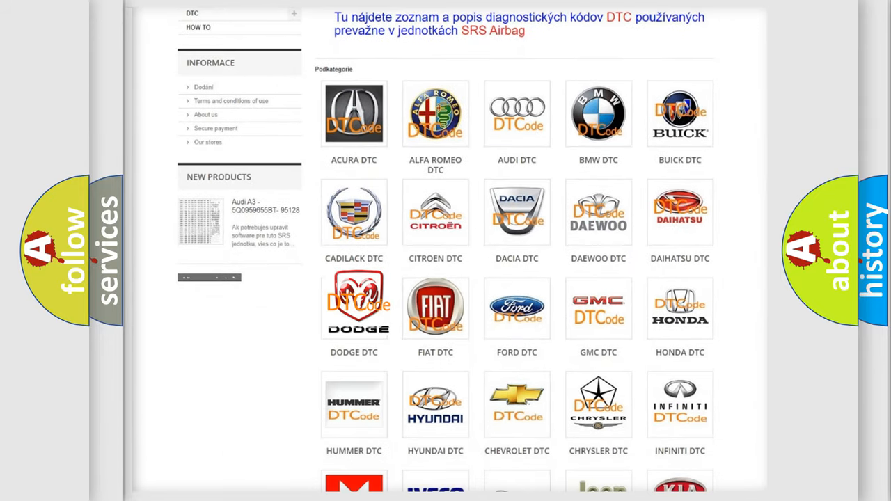
{"action": "left_click", "coordinate": [354, 308]}
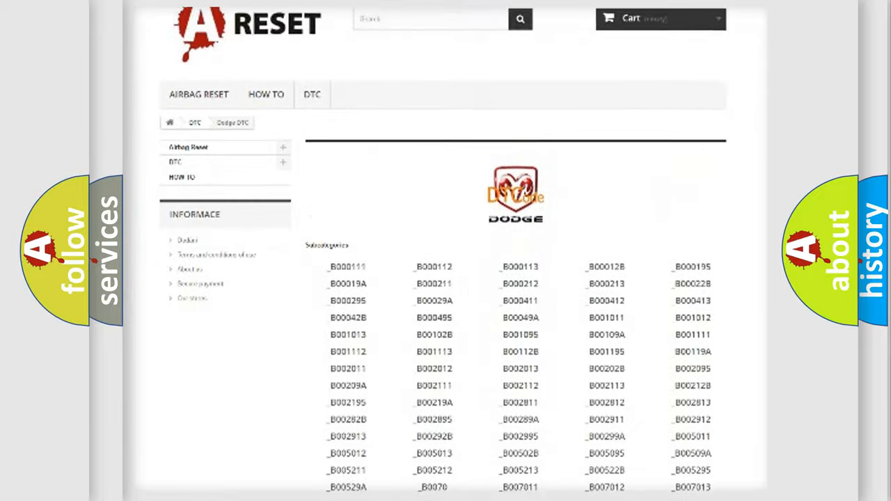
{"action": "scroll", "scroll_direction": "down", "scroll_amount": 3}
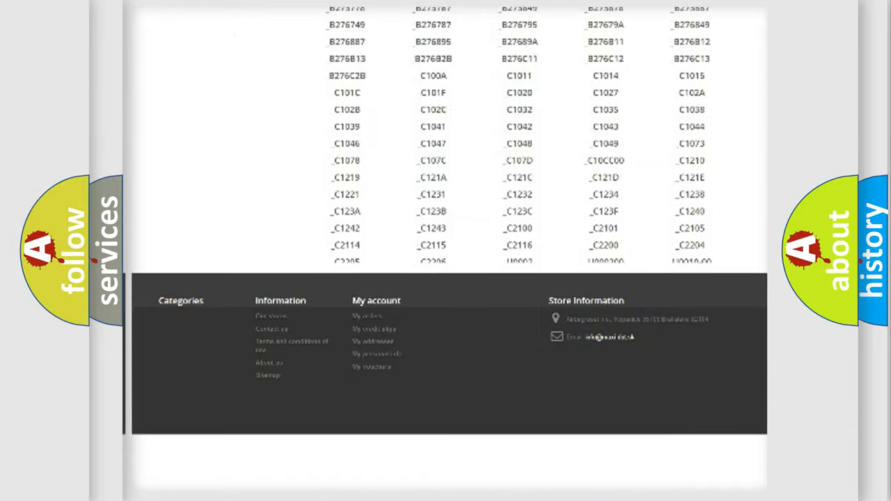
{"action": "scroll", "scroll_direction": "down", "scroll_amount": 3}
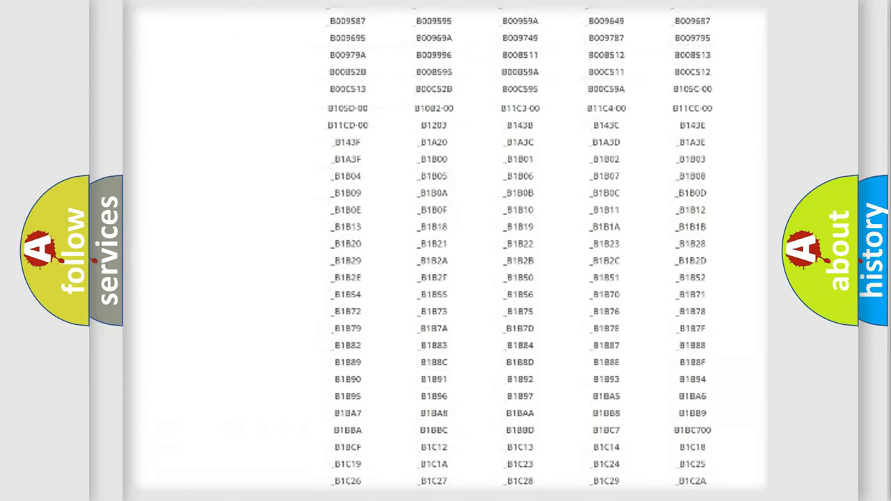
{"action": "scroll", "scroll_direction": "up", "scroll_amount": 3}
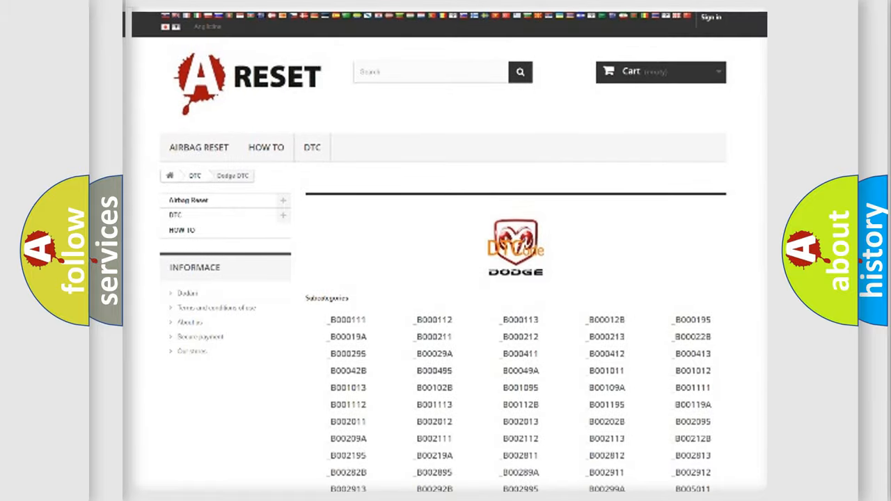